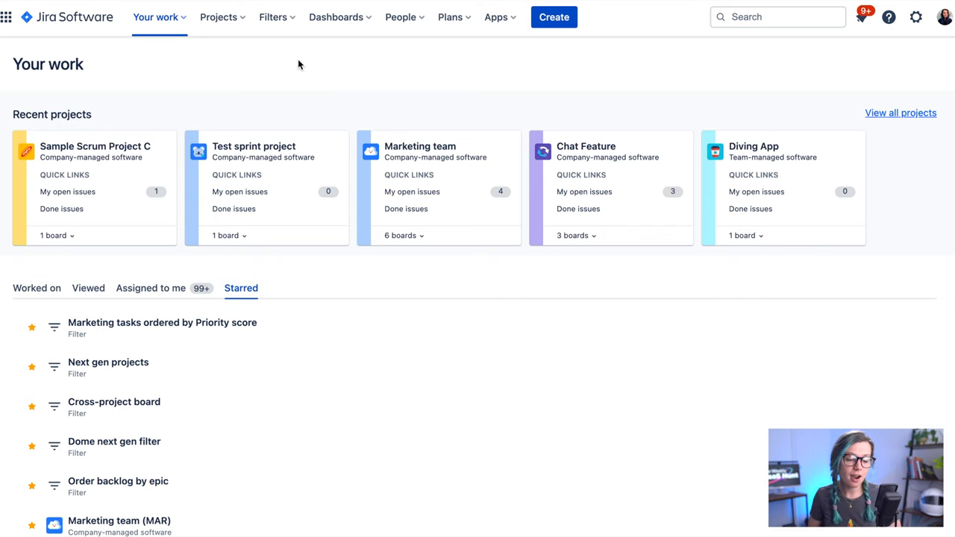
Begin a new project from Projects and view the Jira Software Scrum template details.
left_click(219, 16)
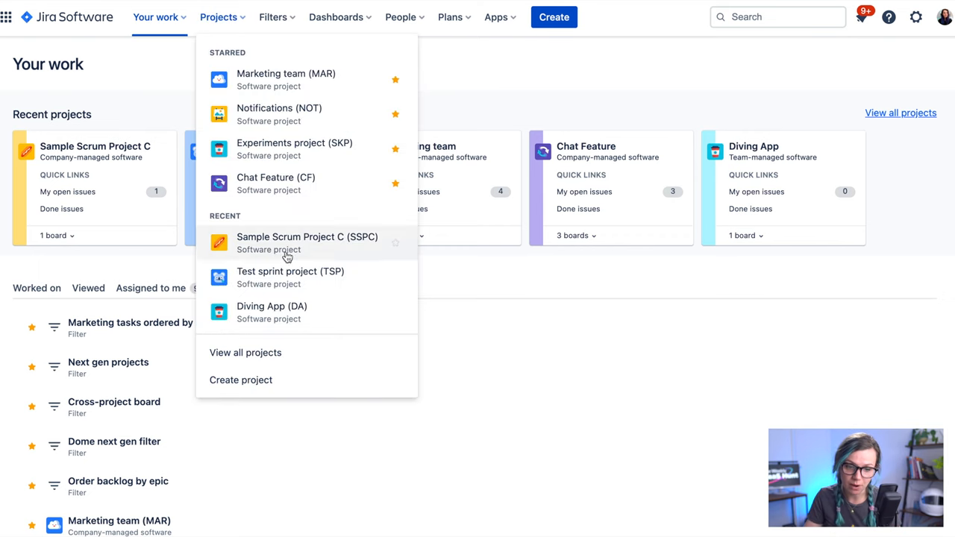
left_click(240, 380)
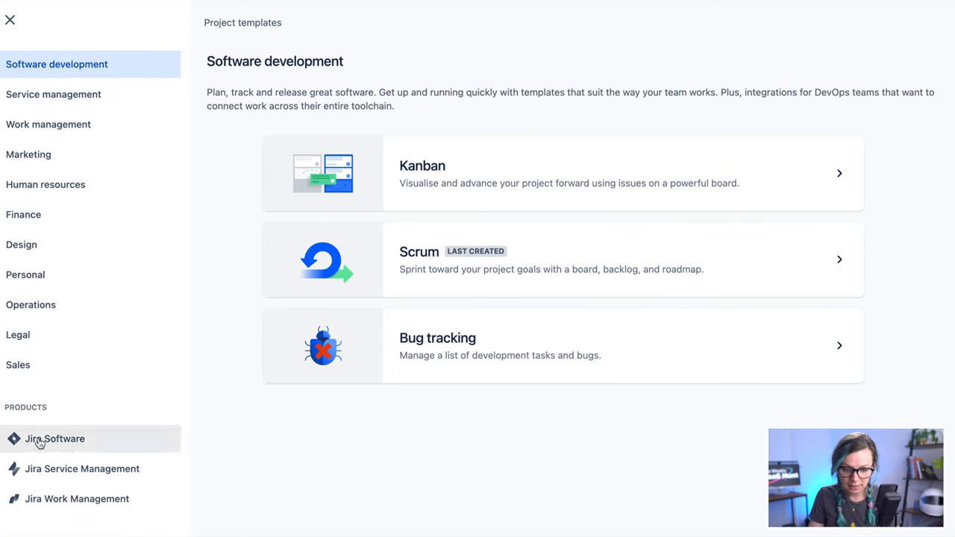
left_click(54, 438)
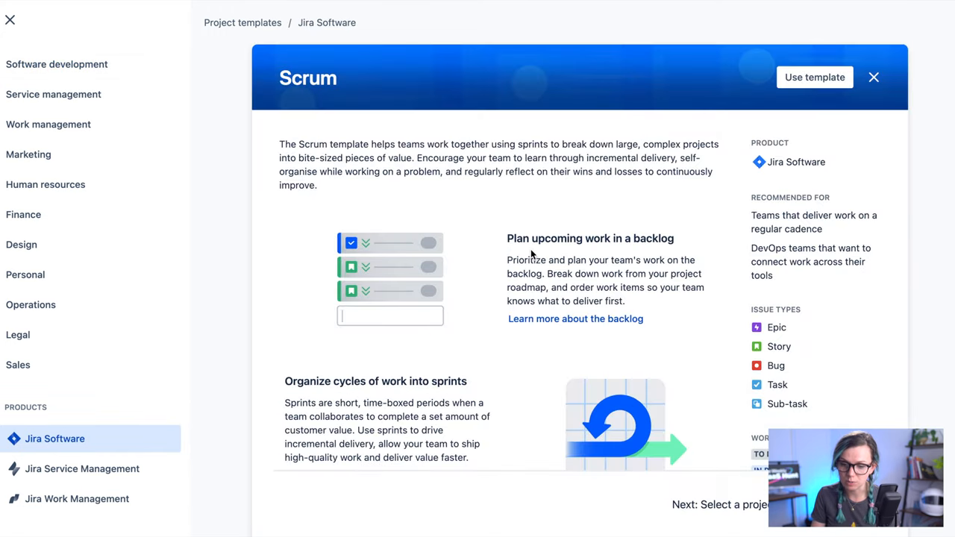
Use the Scrum template and choose a company-managed project type.
left_click(814, 77)
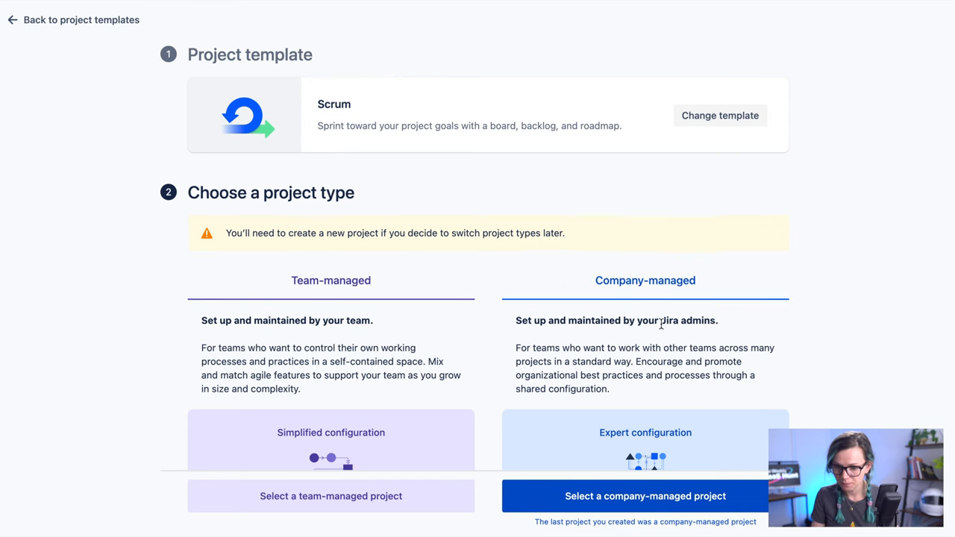
scroll("down", 3)
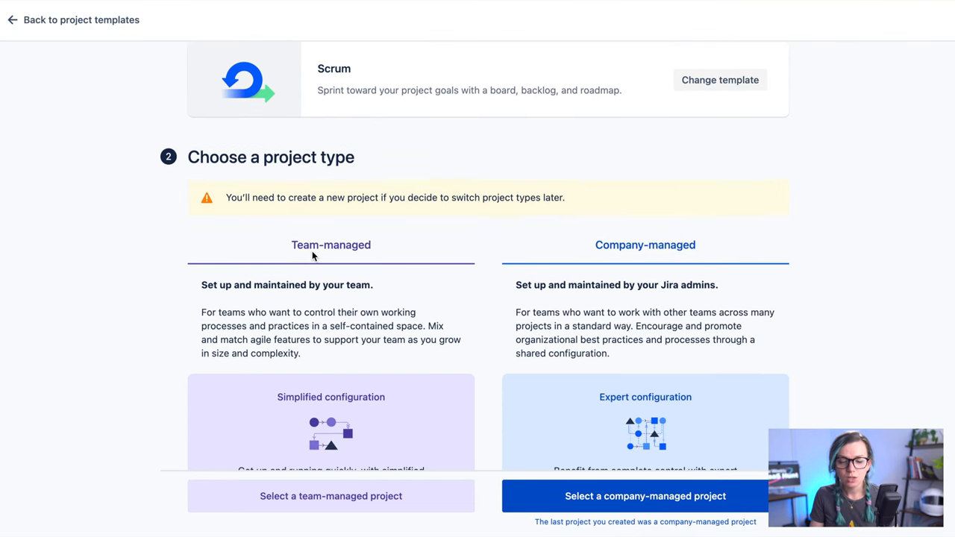
mouse_move(157, 259)
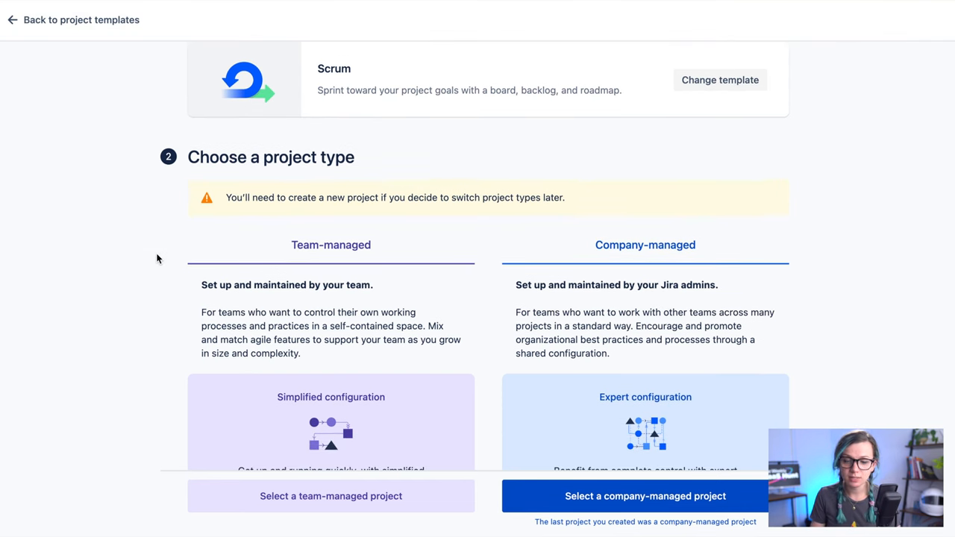
mouse_move(483, 270)
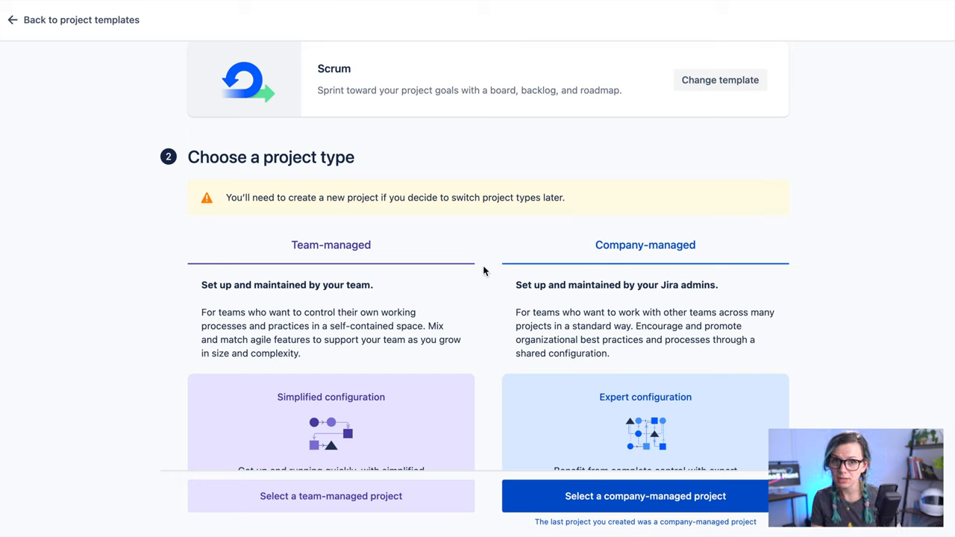
left_click(644, 496)
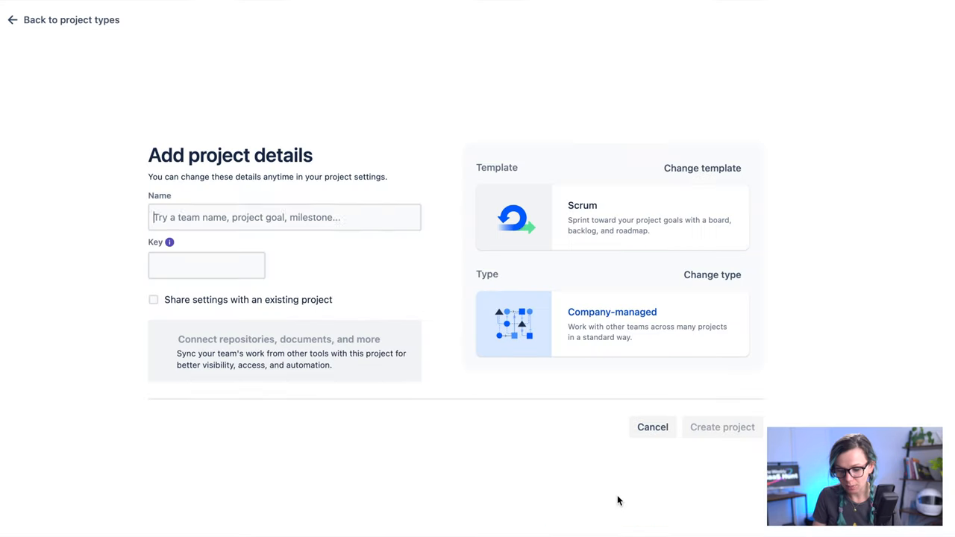
Create the project 'Demo sprint project' with key DSP.
type("Demo sprint project")
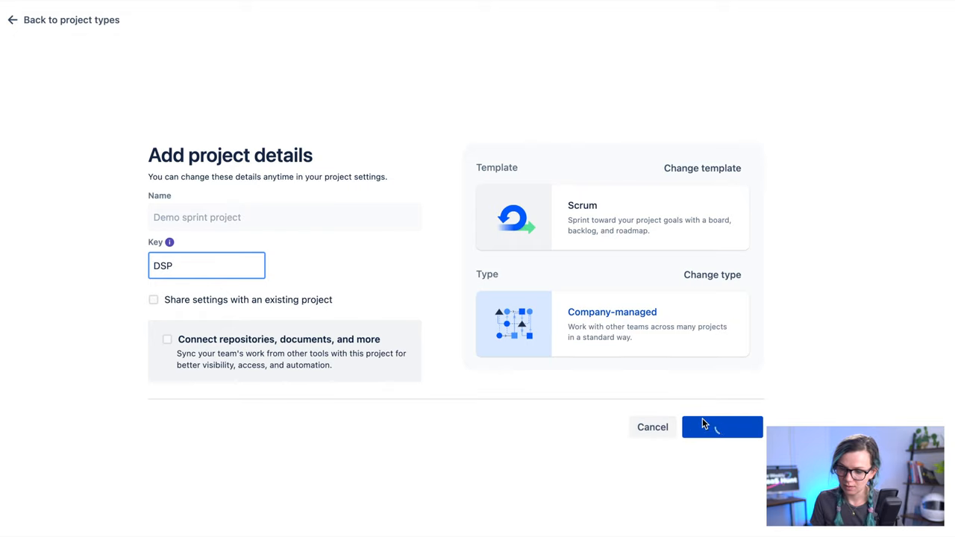
left_click(722, 426)
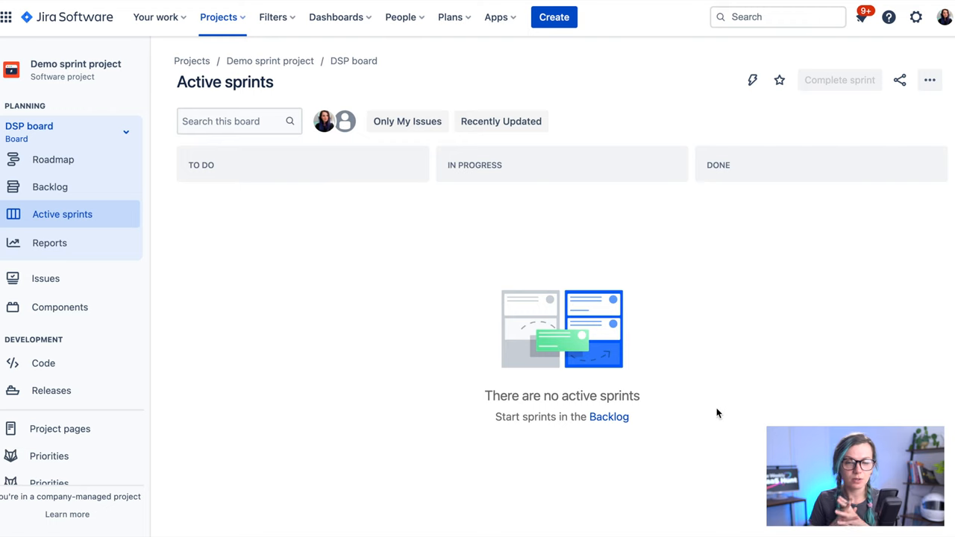
Add two 'Task 2' stories, DSP-1 and DSP-2, to the DSP backlog.
left_click(50, 186)
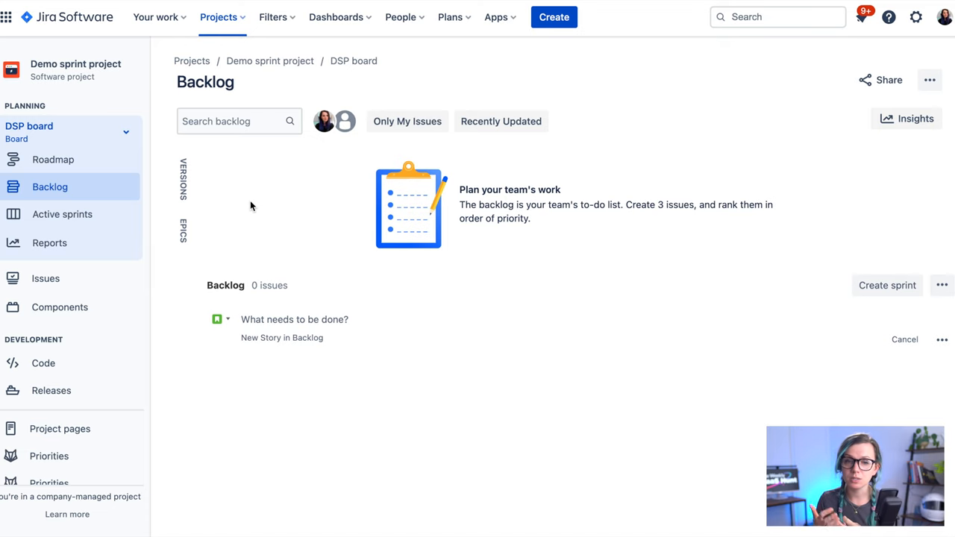
mouse_move(273, 299)
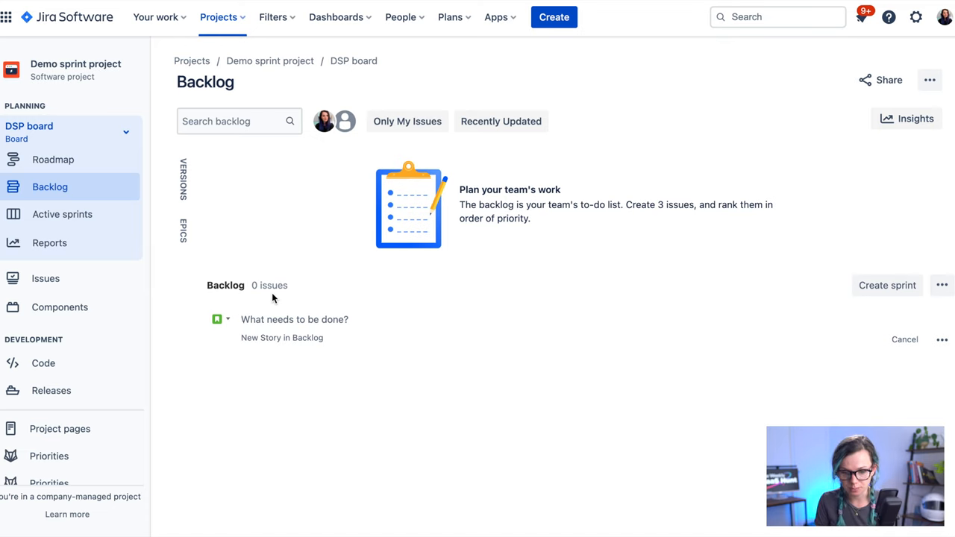
type("Task")
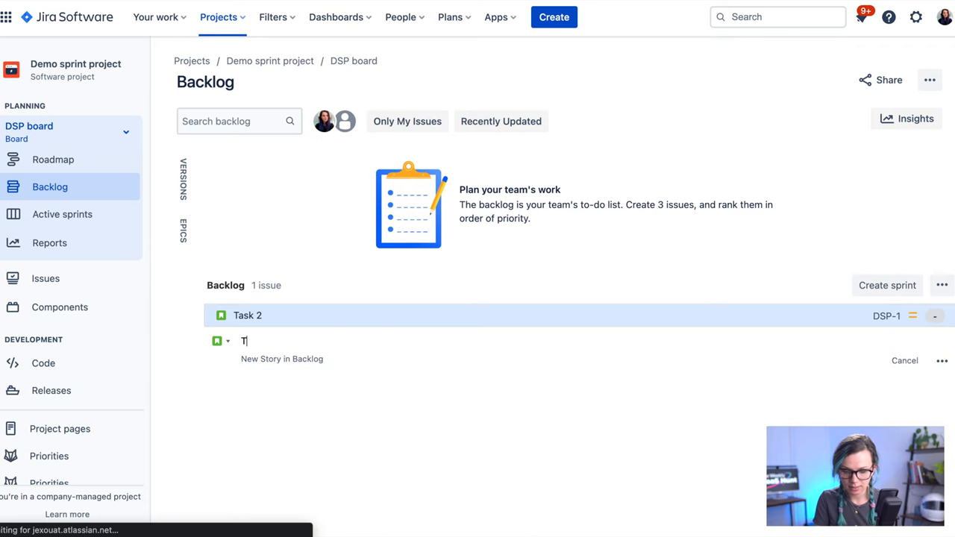
type("ask 2")
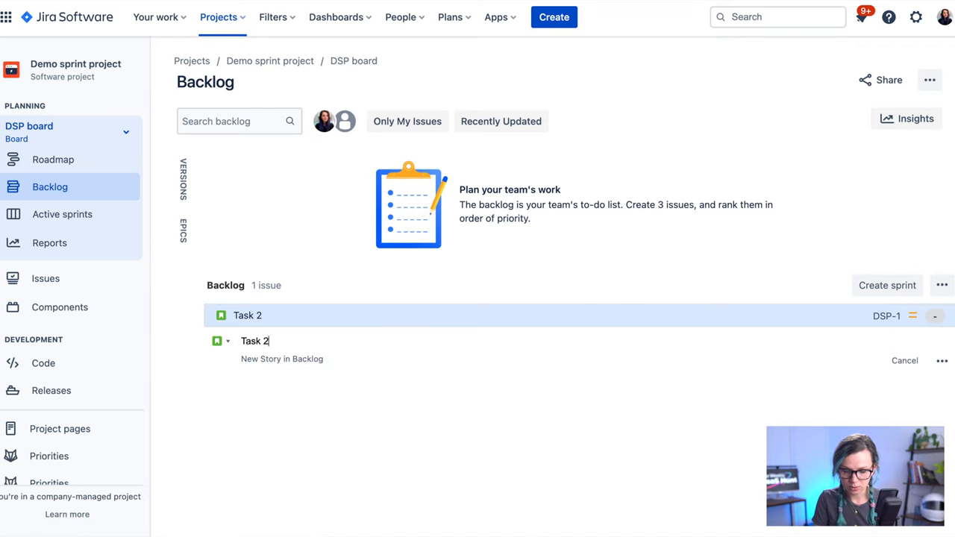
key("Return")
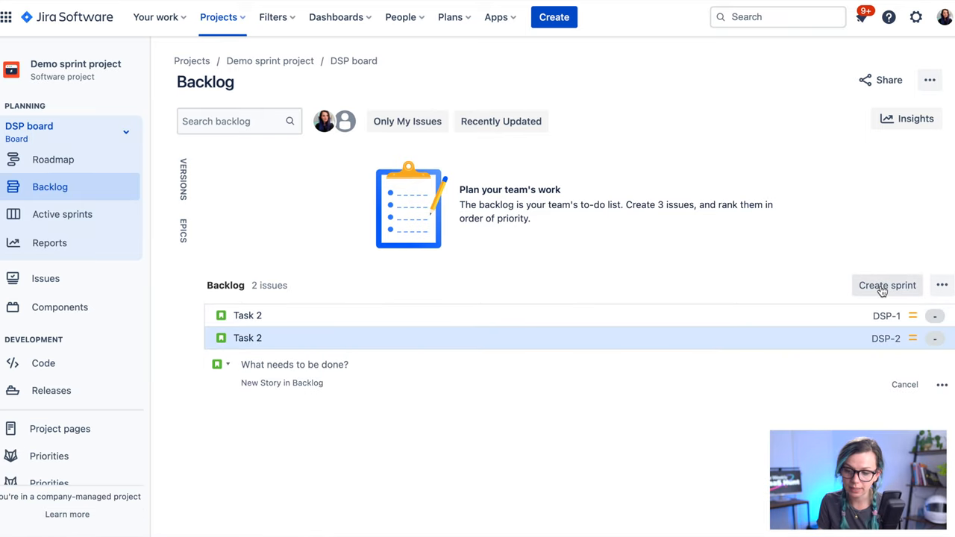
Create DSP Sprint 1 in the backlog and open its Edit sprint form.
left_click(887, 285)
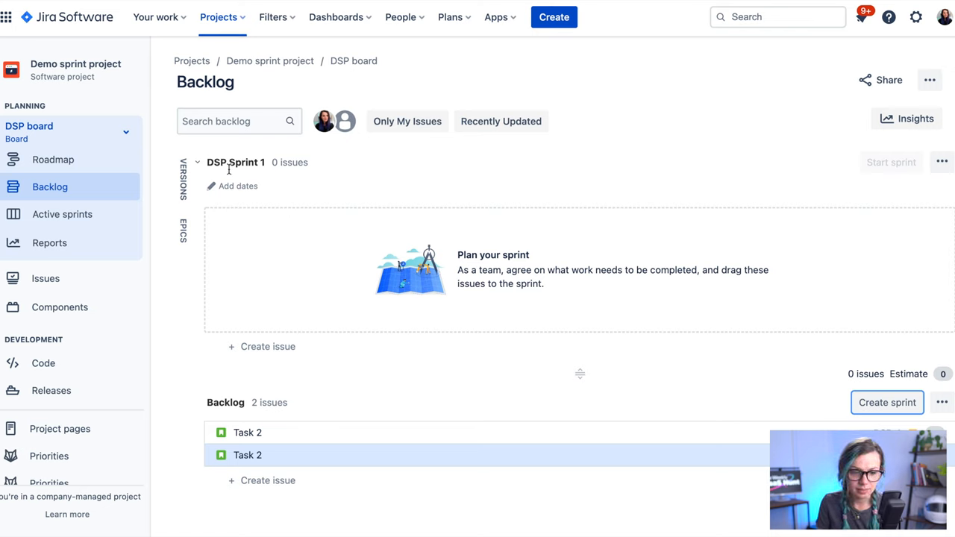
mouse_move(244, 184)
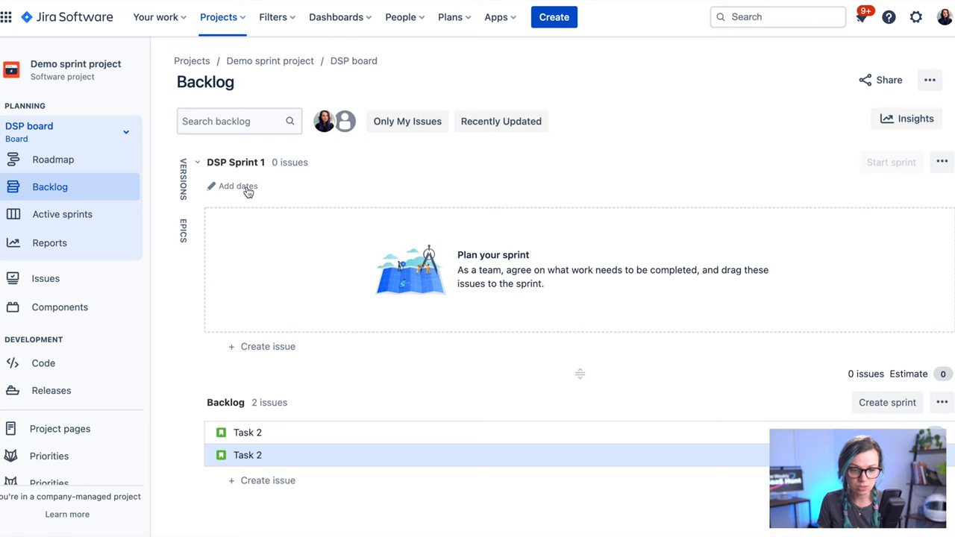
left_click(238, 185)
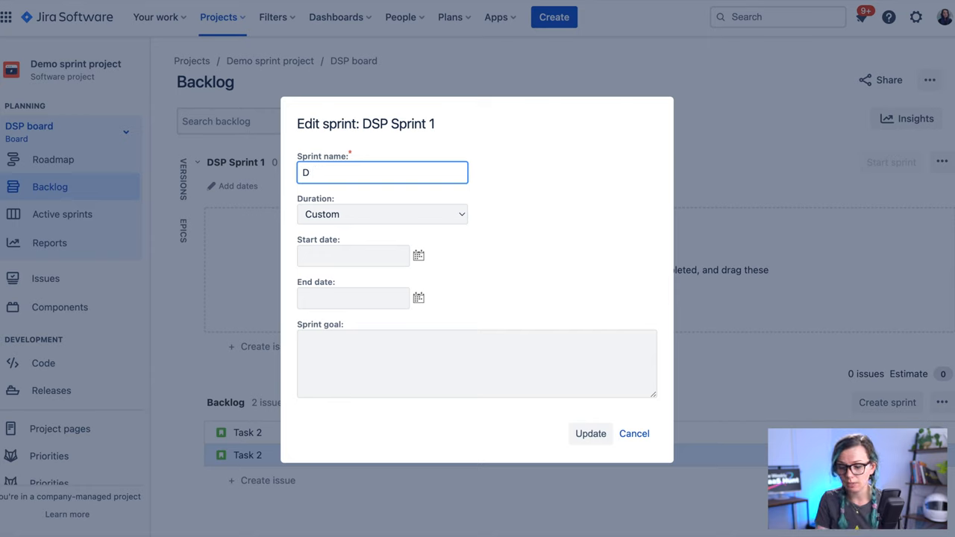
Rename the sprint 'Doggie' with a 2-week duration, 11/Jul/22 to 25/Jul/22.
key("Backspace")
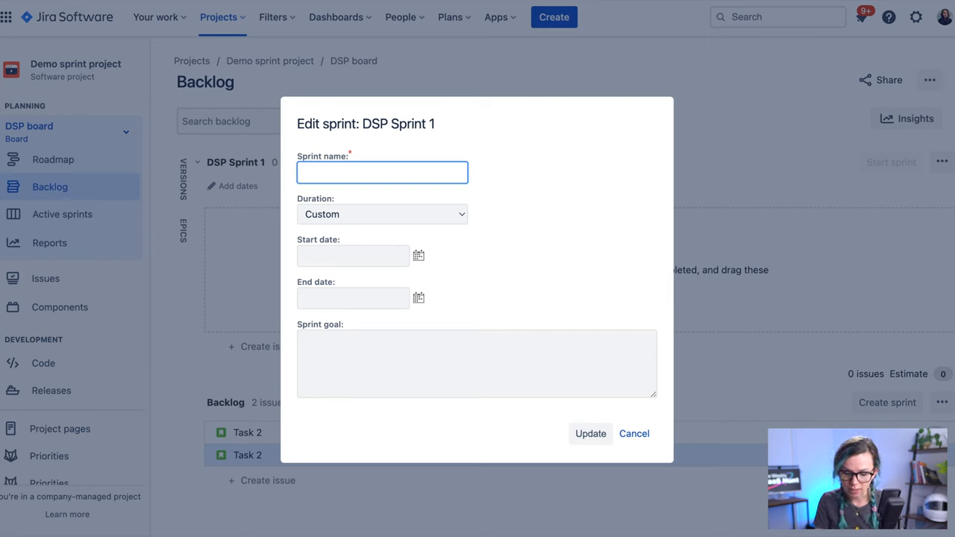
type("Doggie")
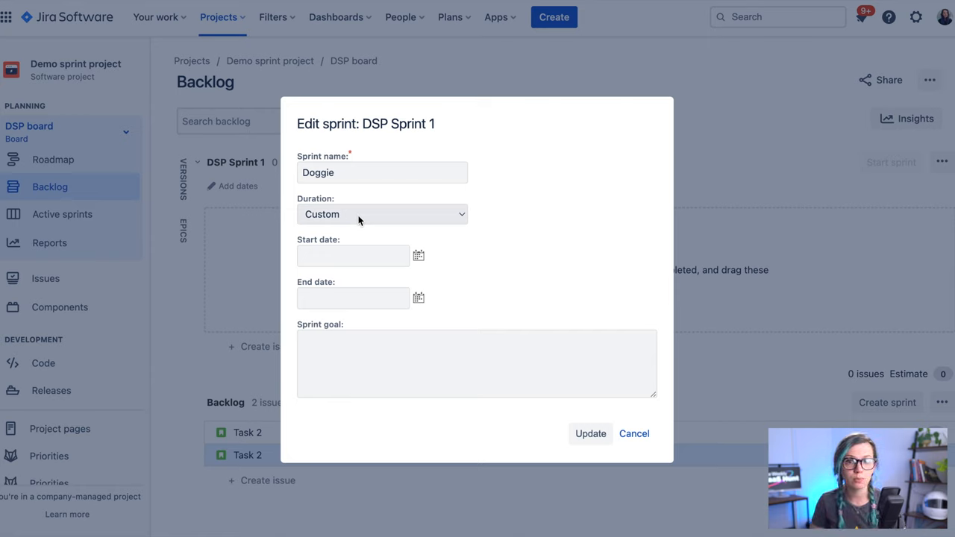
mouse_move(382, 241)
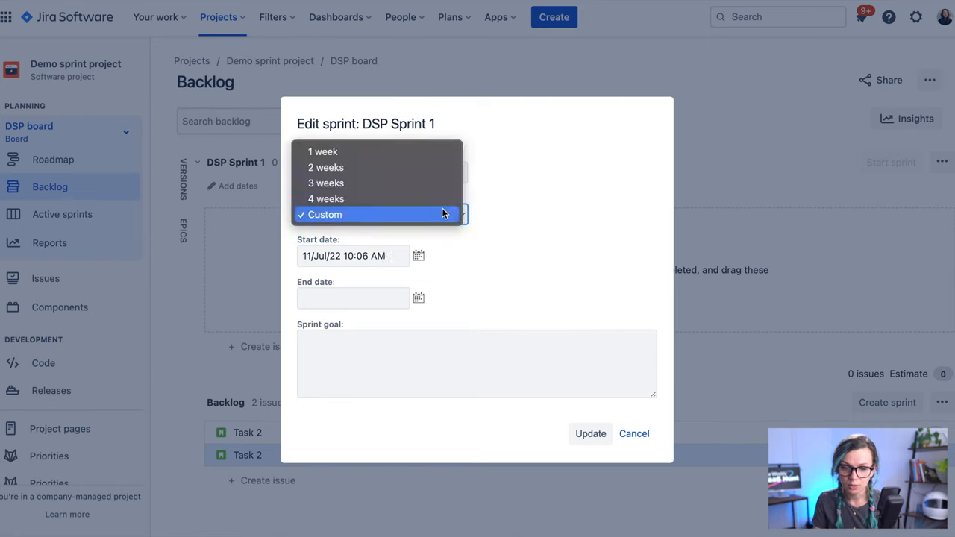
mouse_move(351, 167)
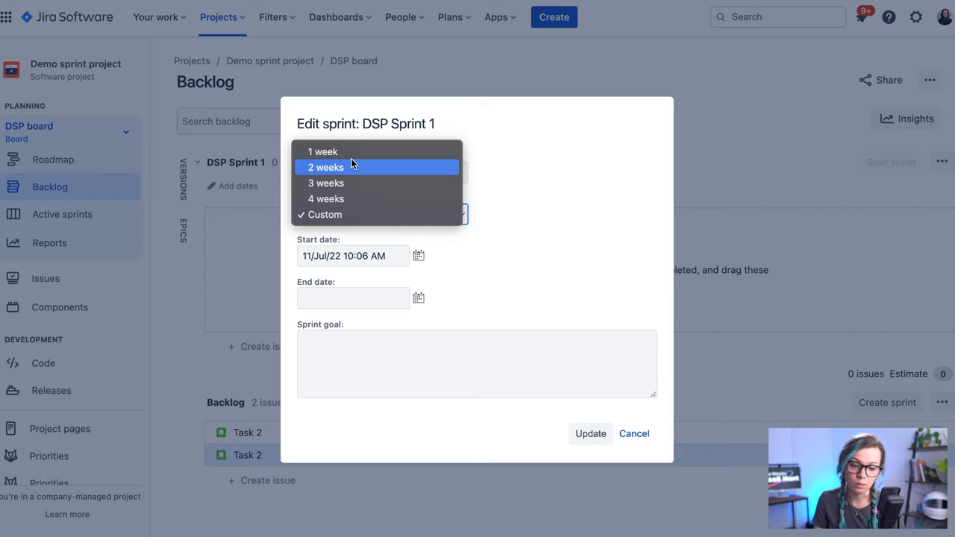
mouse_move(354, 151)
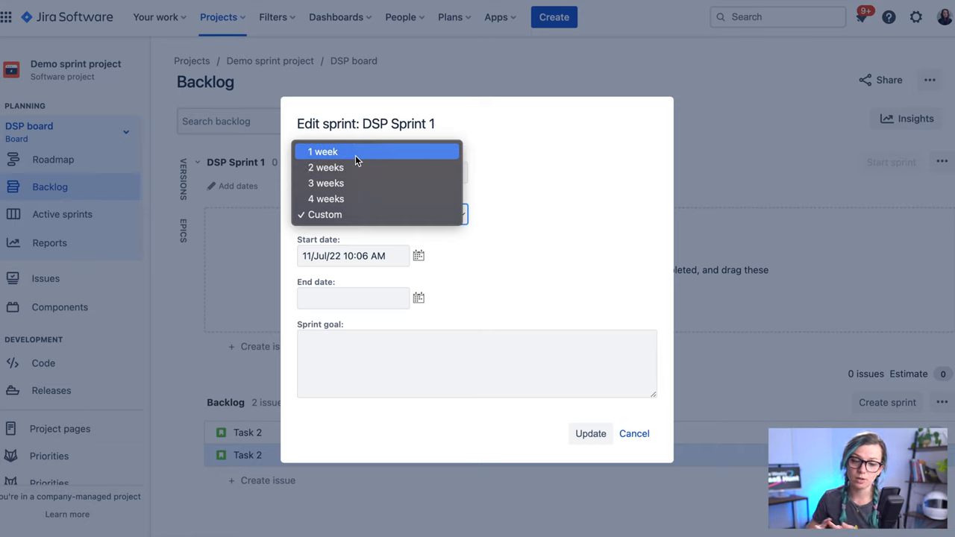
mouse_move(326, 167)
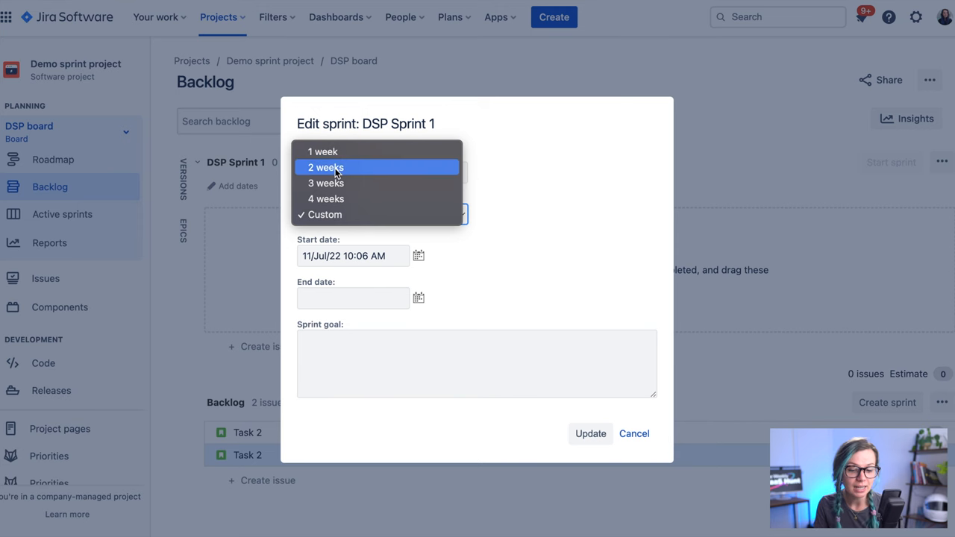
left_click(326, 167)
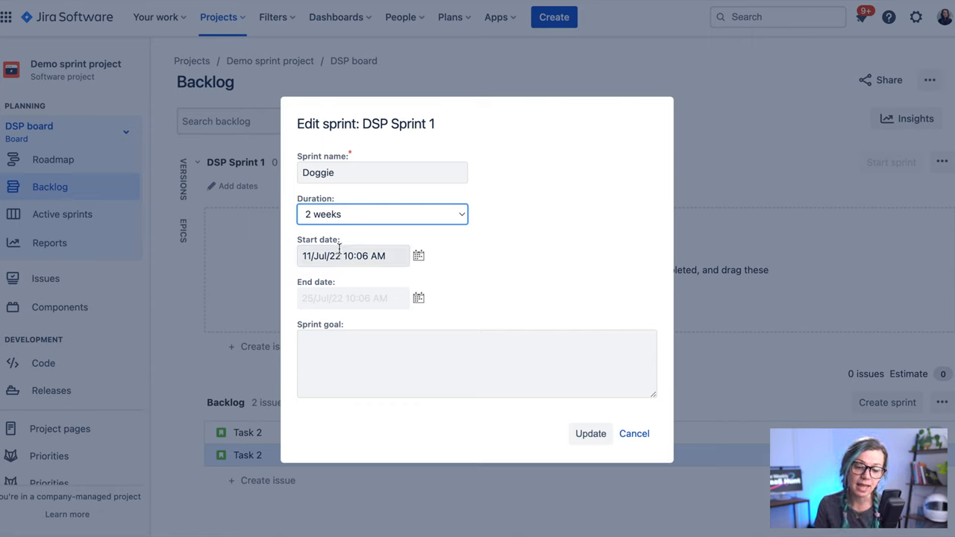
mouse_move(356, 305)
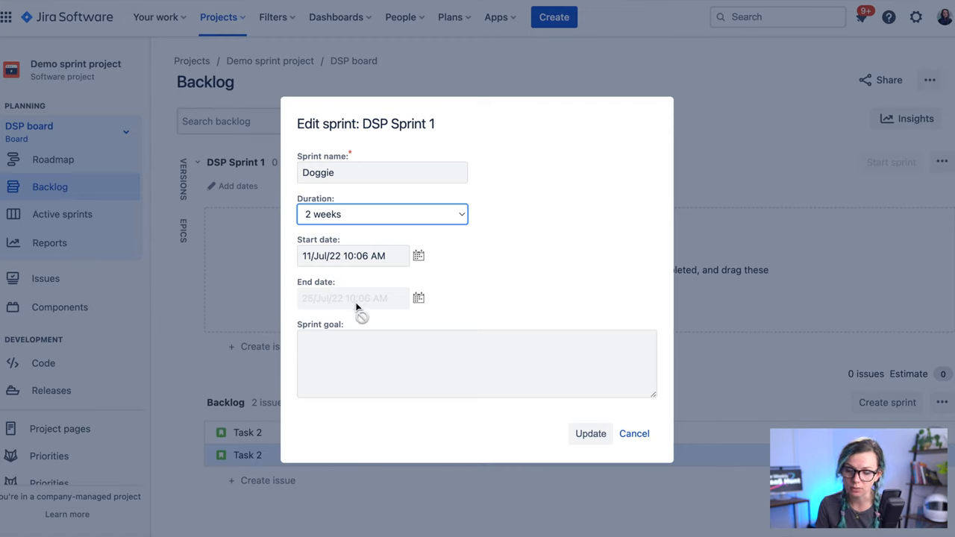
Enter the sprint goal 'Let's make our app awesome' and view the empty Active sprints board.
left_click(477, 363)
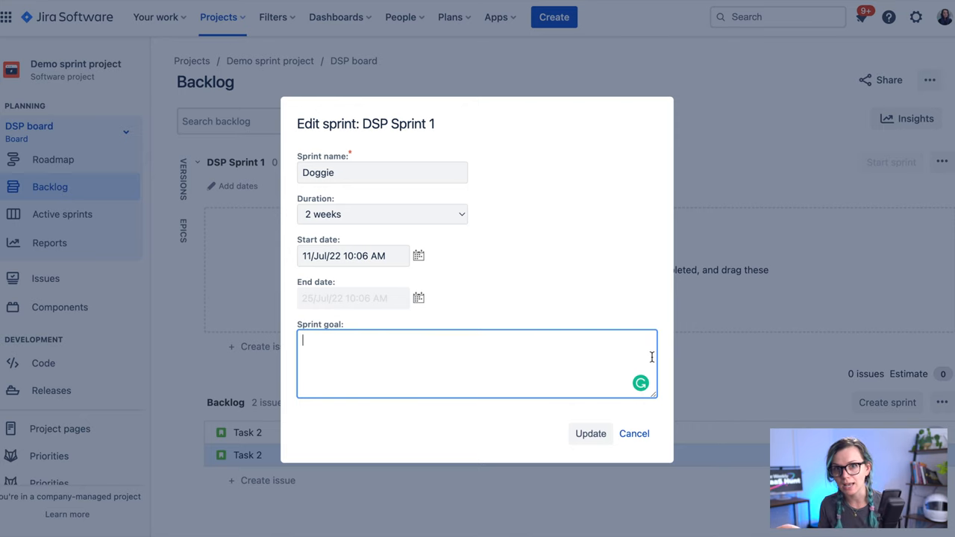
type("Let's make our app awesom")
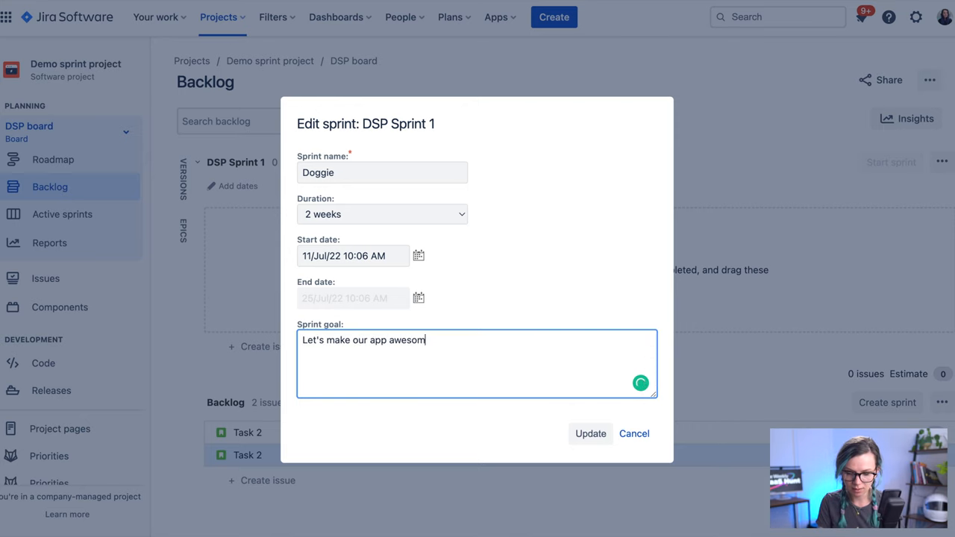
left_click(63, 214)
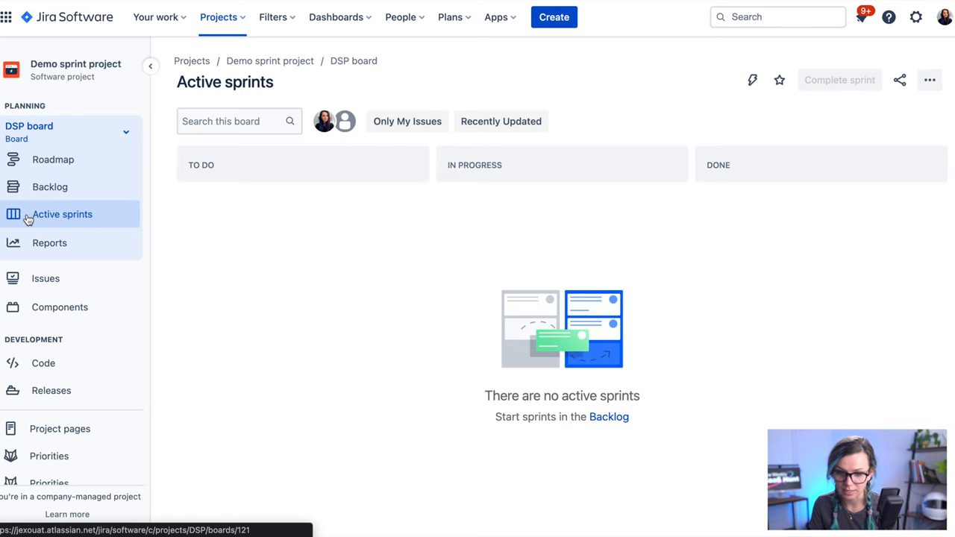
mouse_move(251, 187)
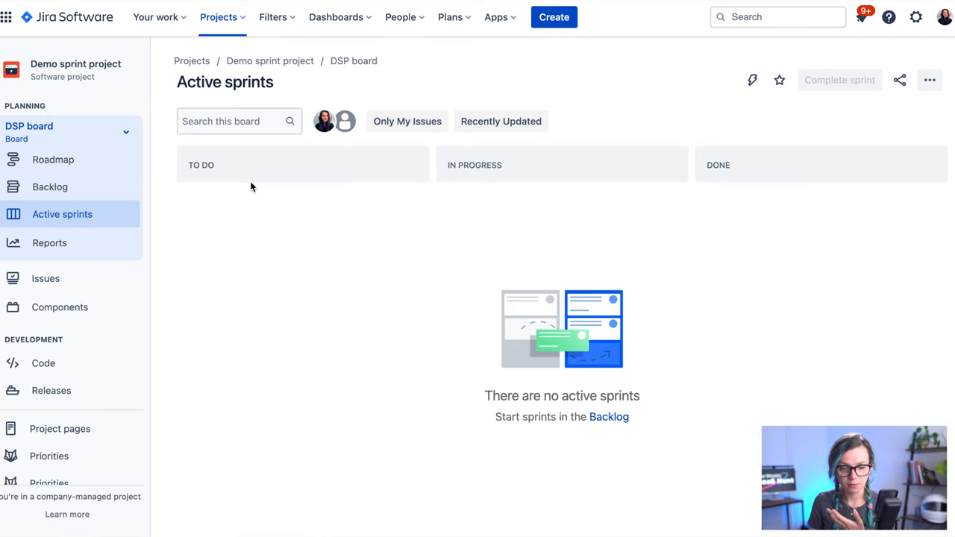
In the backlog, move both Task 2 stories into the Doggie sprint.
left_click(50, 186)
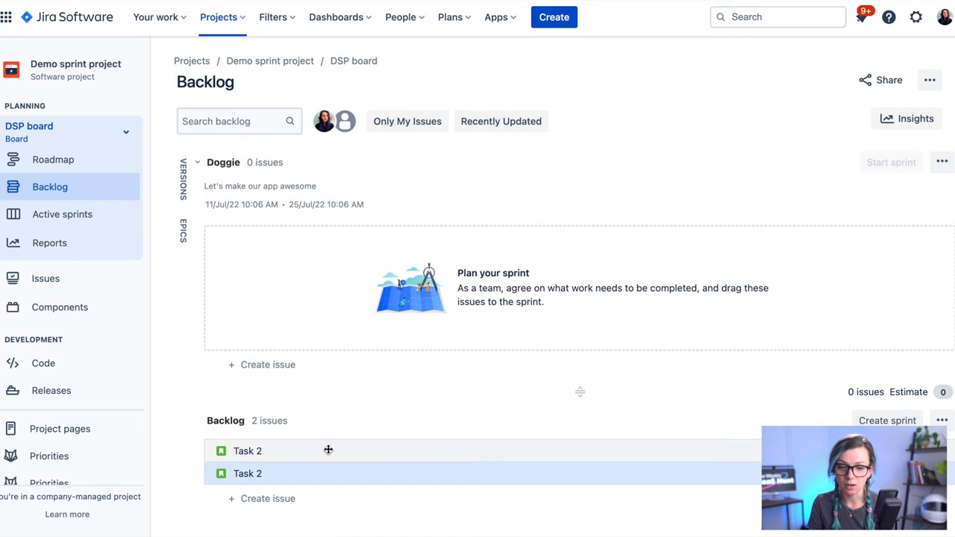
left_click(247, 451)
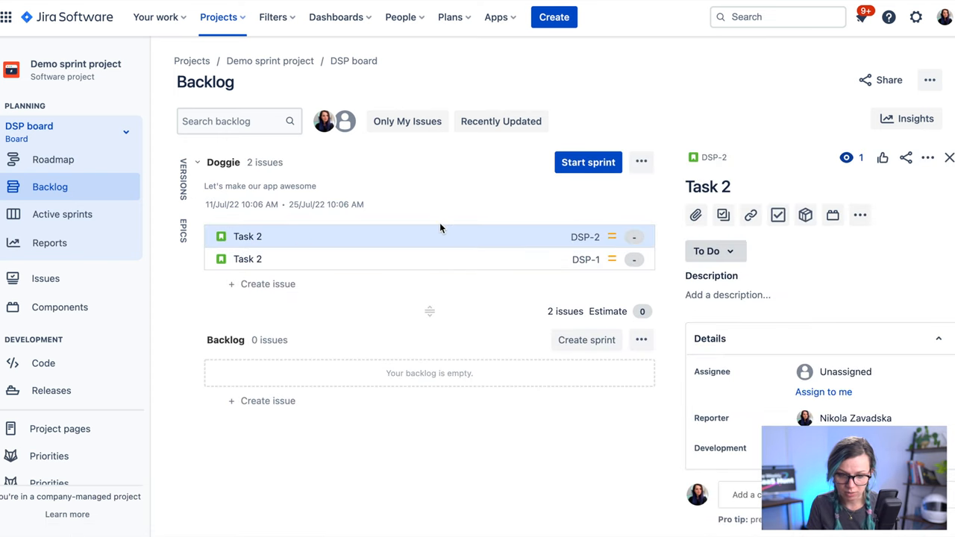
mouse_move(588, 162)
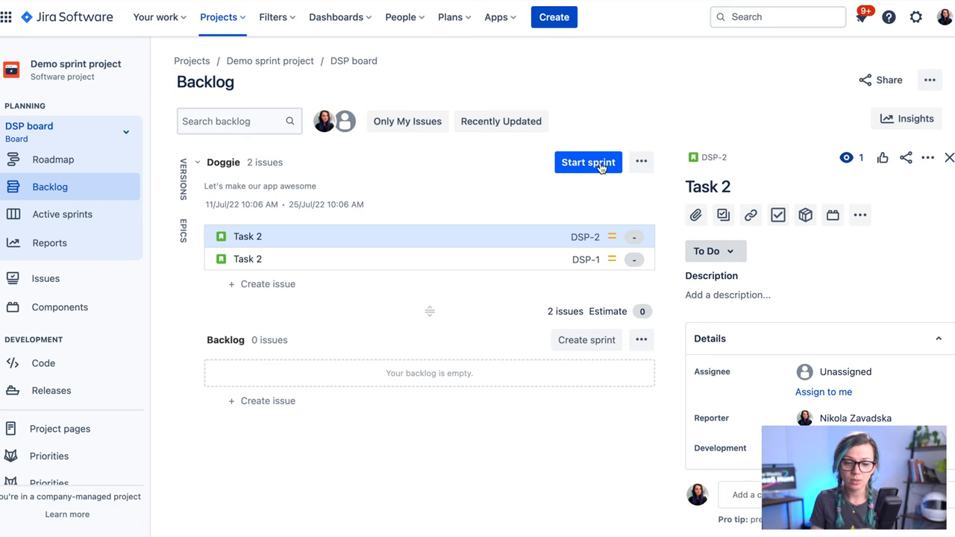
left_click(588, 162)
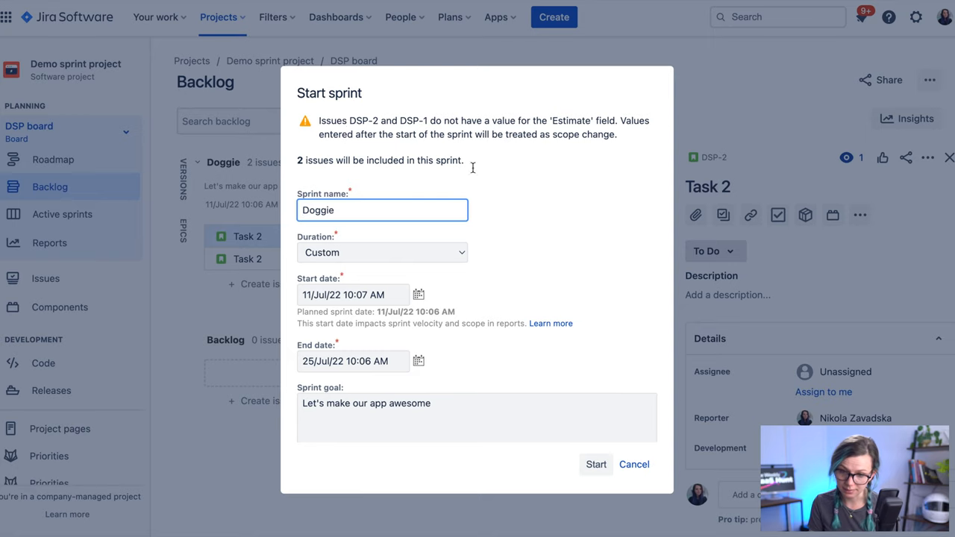
mouse_move(400, 379)
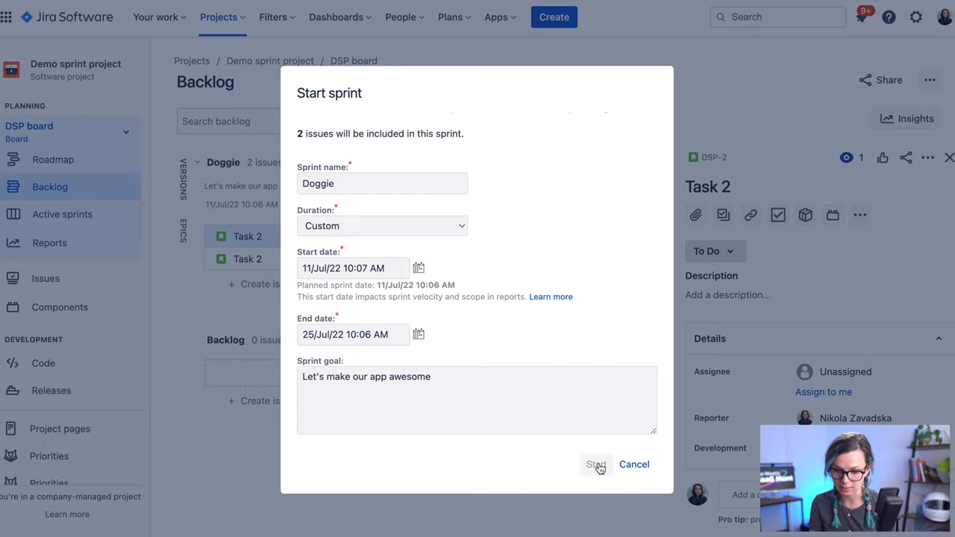
Start the Doggie sprint with both Task 2 stories, keeping its dates and goal.
left_click(595, 464)
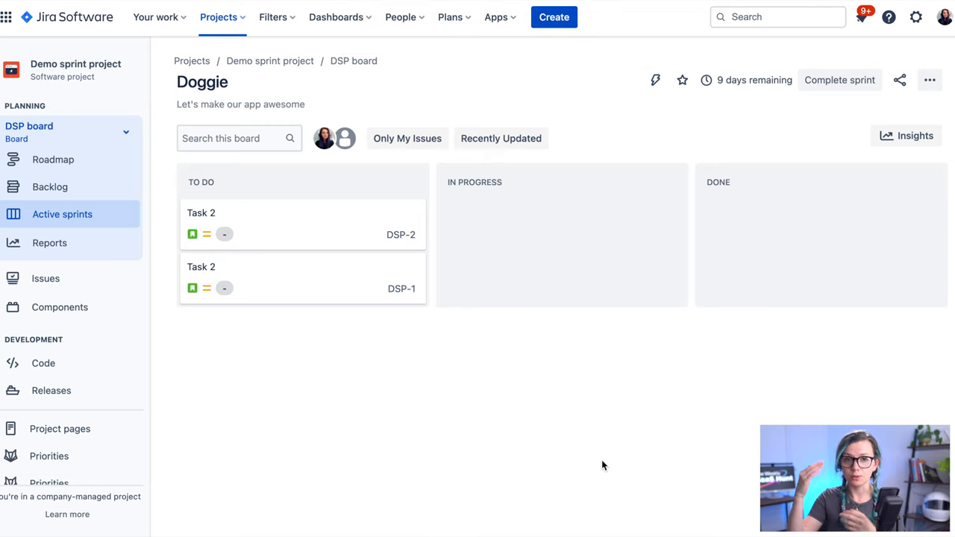
mouse_move(401, 240)
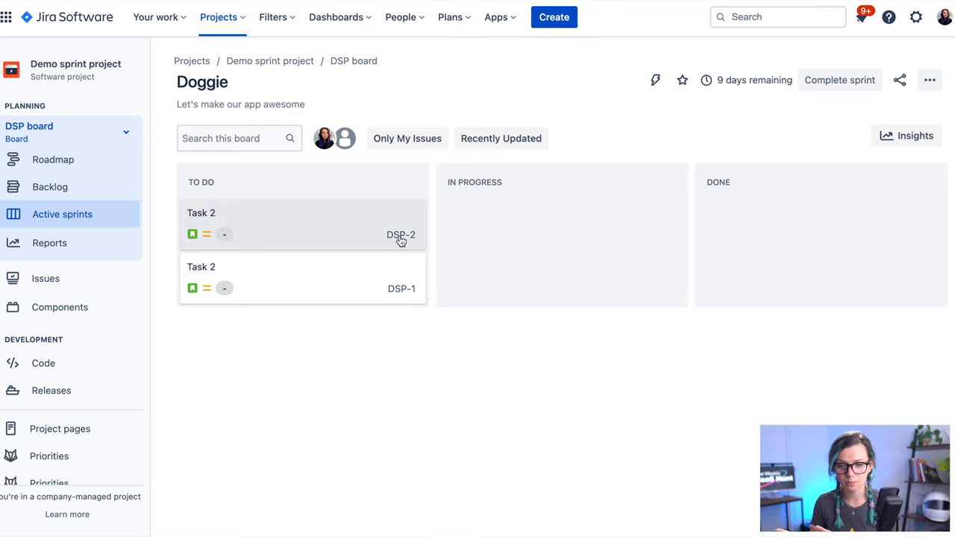
mouse_move(537, 209)
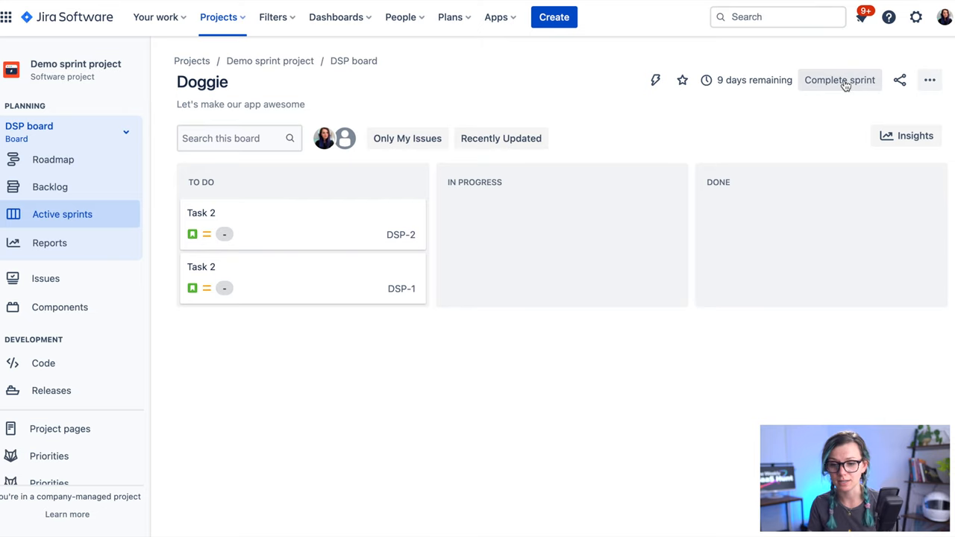
left_click(839, 80)
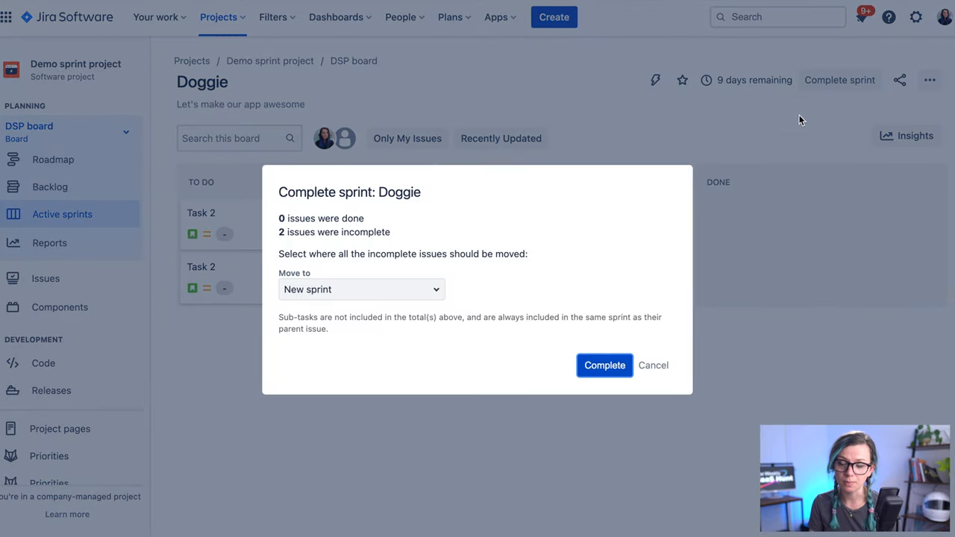
mouse_move(742, 177)
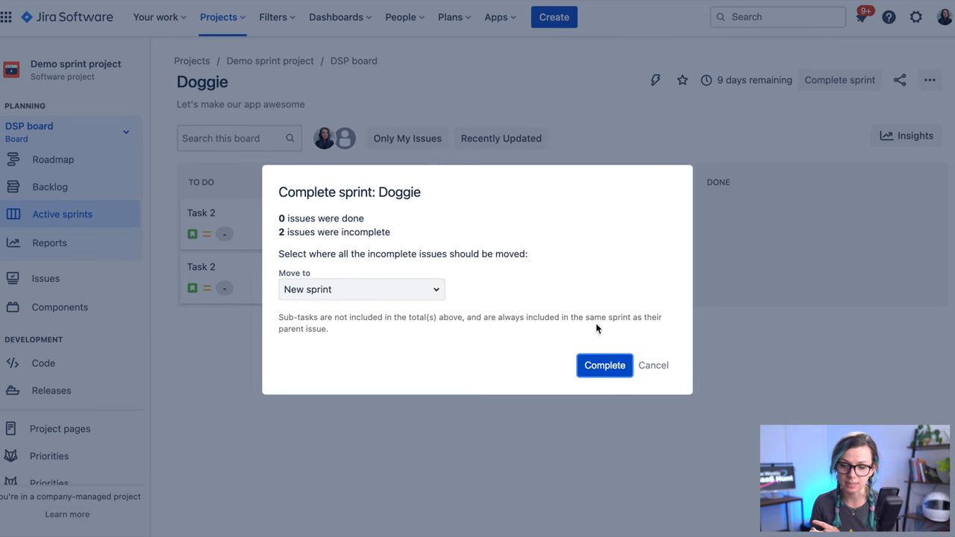
left_click(605, 365)
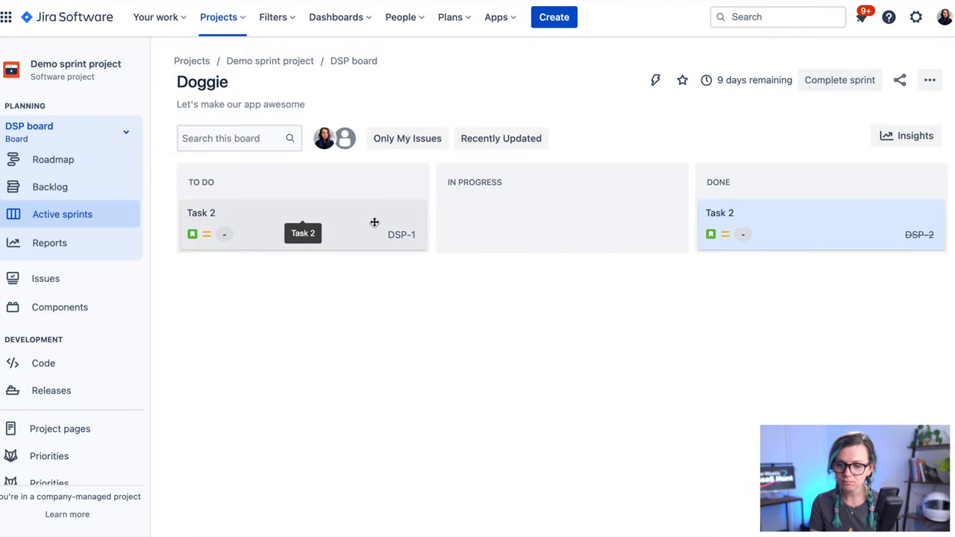
mouse_move(390, 206)
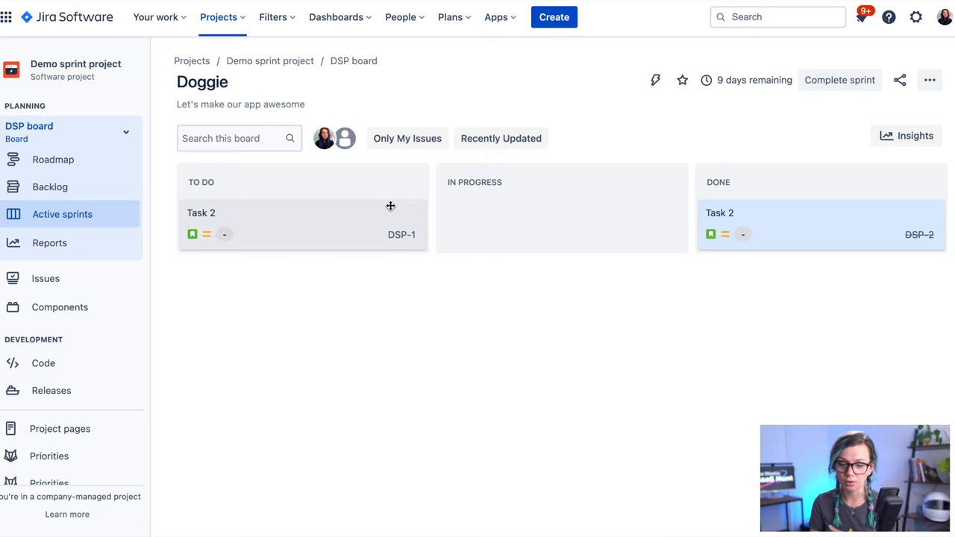
mouse_move(477, 166)
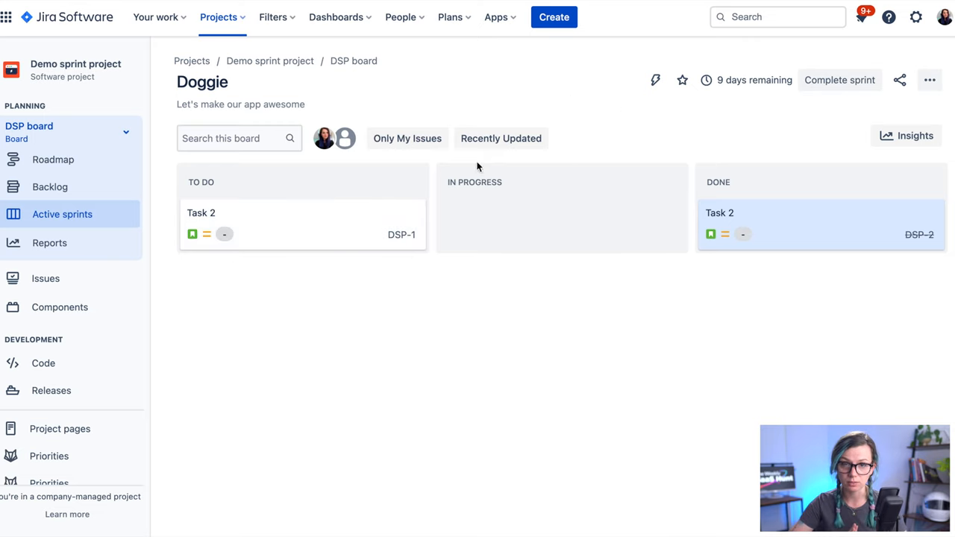
Drag the remaining Task 2 card to Done and complete the Doggie sprint.
left_click_drag(302, 223, 820, 280)
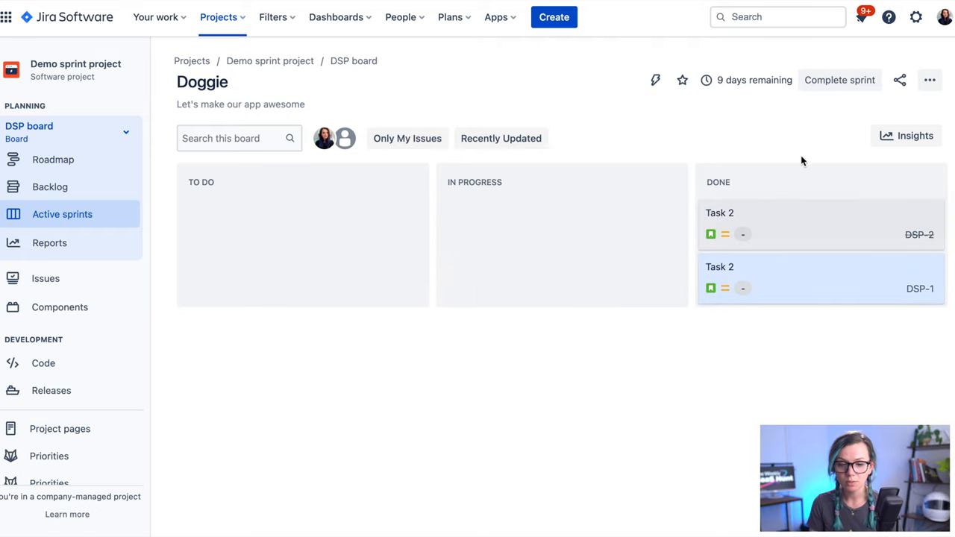
left_click(839, 80)
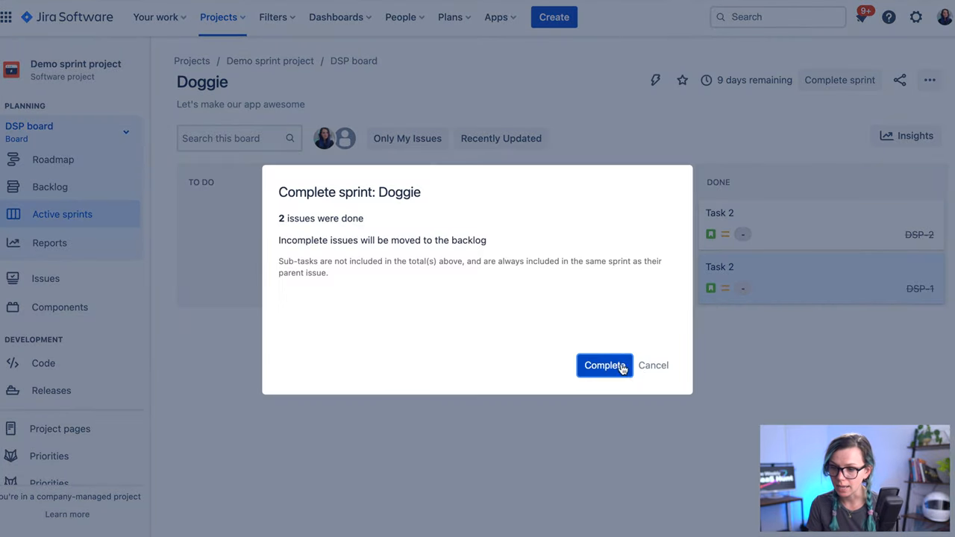
left_click(605, 365)
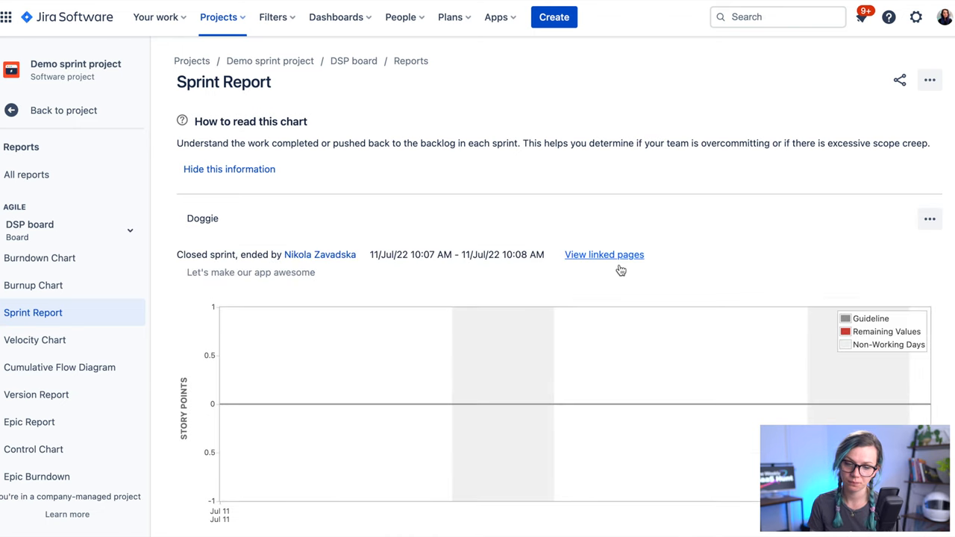
mouse_move(604, 254)
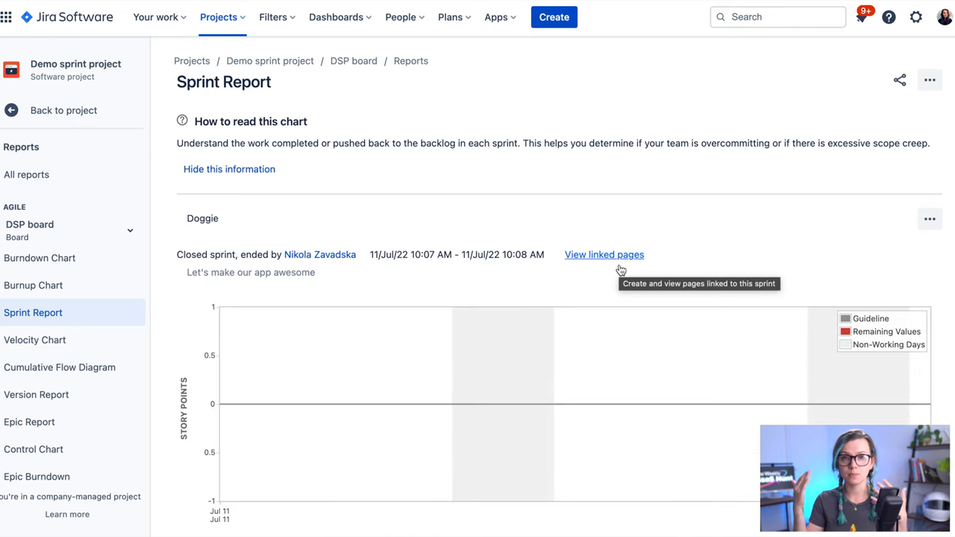
Hide the how-to-read-this-chart explanation on the Doggie sprint's Sprint Report.
left_click(229, 169)
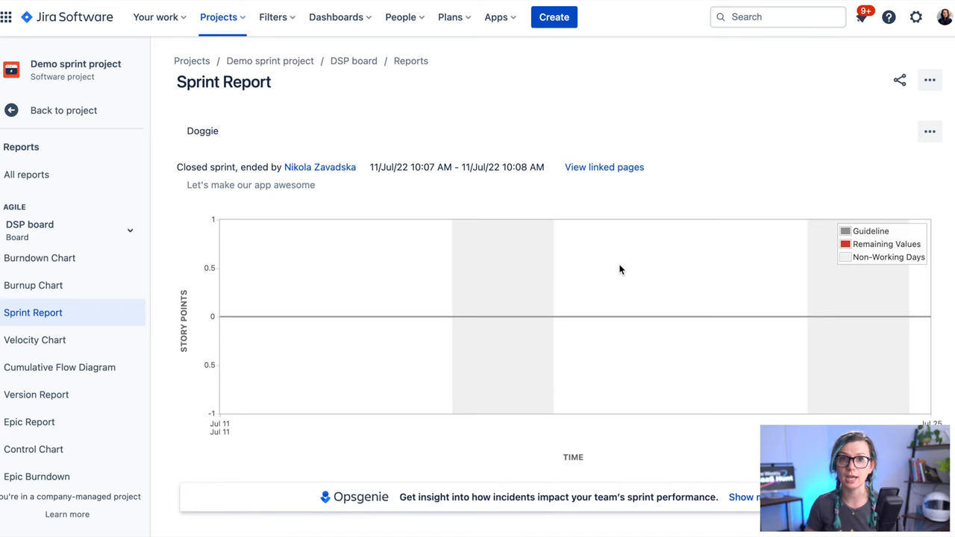
mouse_move(217, 34)
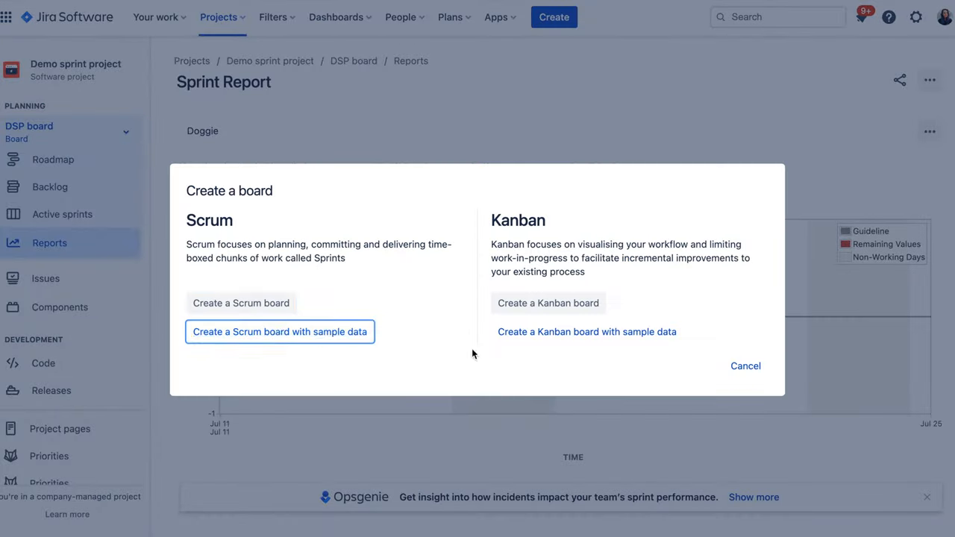
Create the SSPD Scrum board with sample data and dismiss the success notice.
left_click(280, 331)
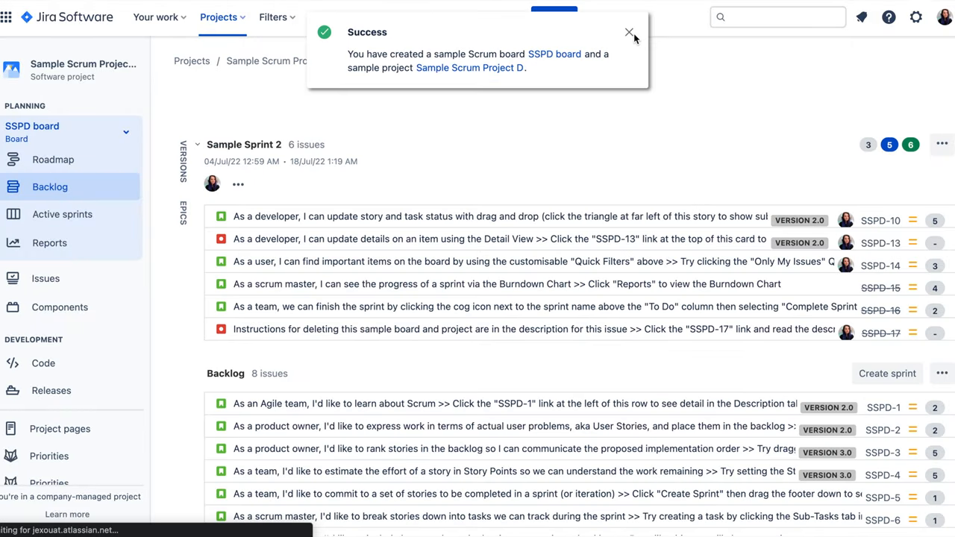
left_click(629, 33)
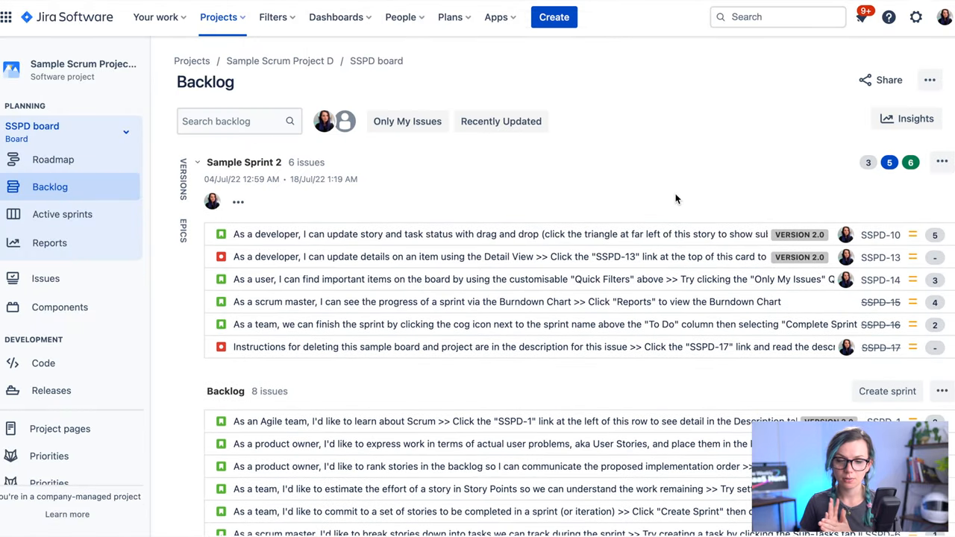
mouse_move(642, 257)
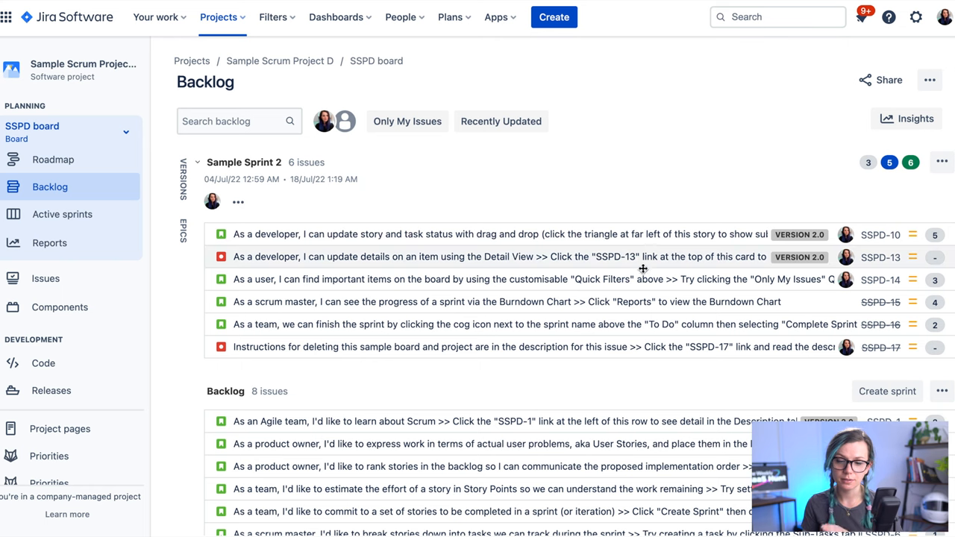
mouse_move(627, 324)
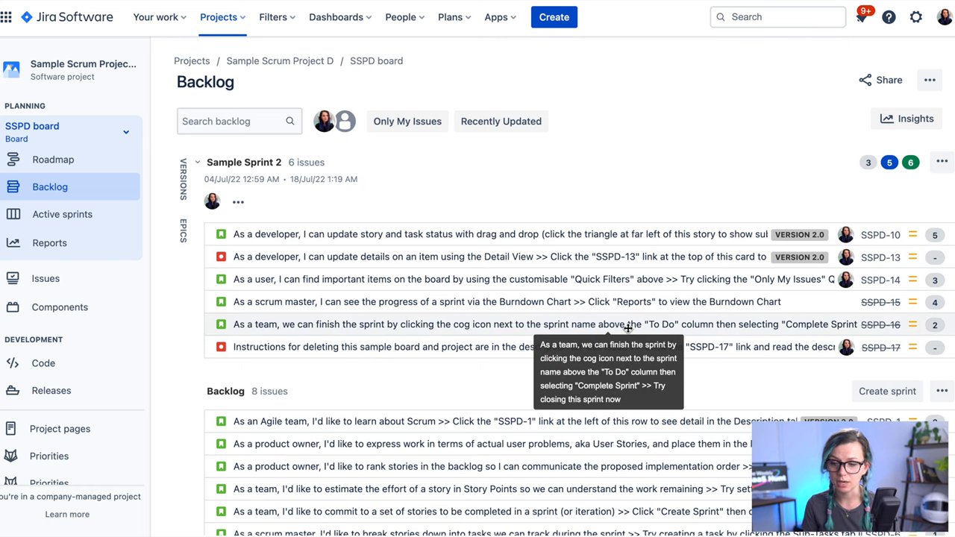
mouse_move(49, 243)
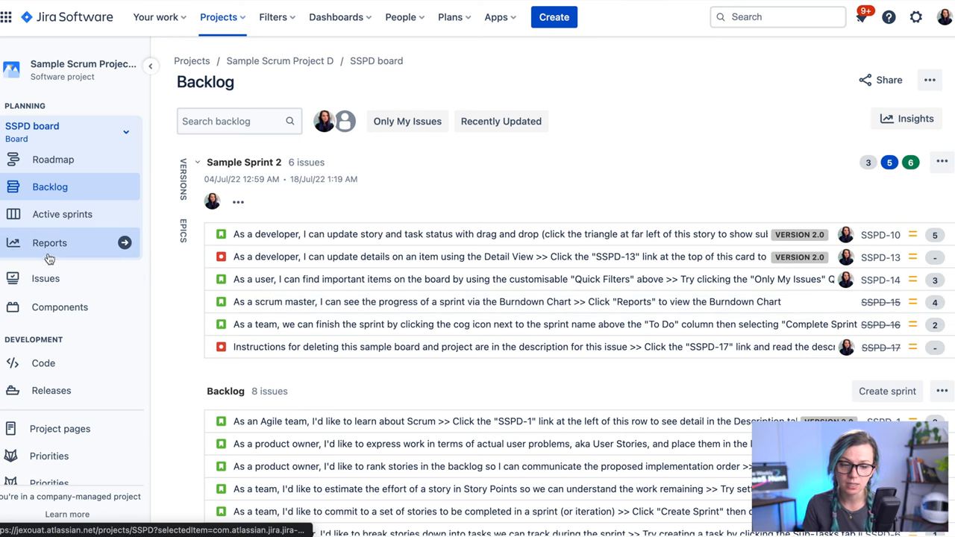
View the Sprint Report for closed Sample Sprint 1 in Sample Scrum Project D.
left_click(49, 243)
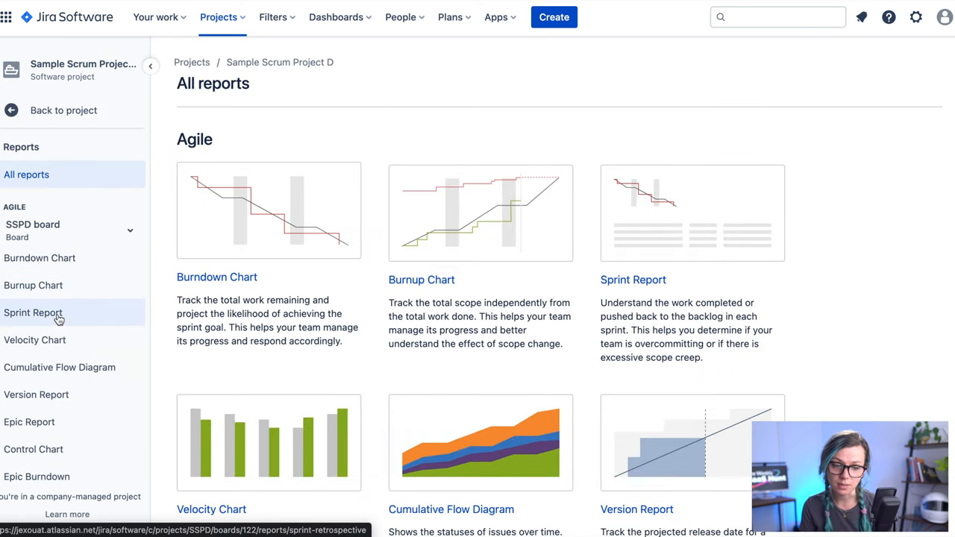
left_click(33, 312)
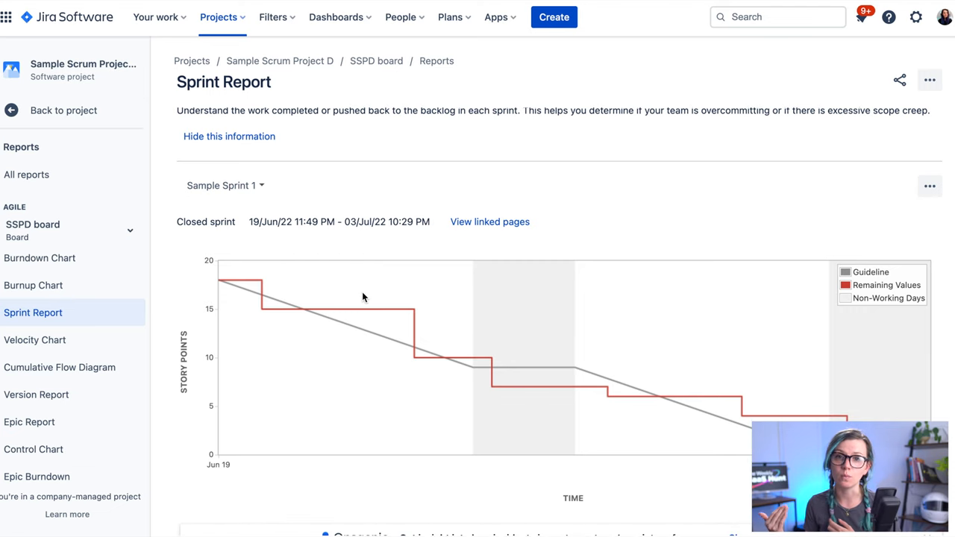
mouse_move(257, 287)
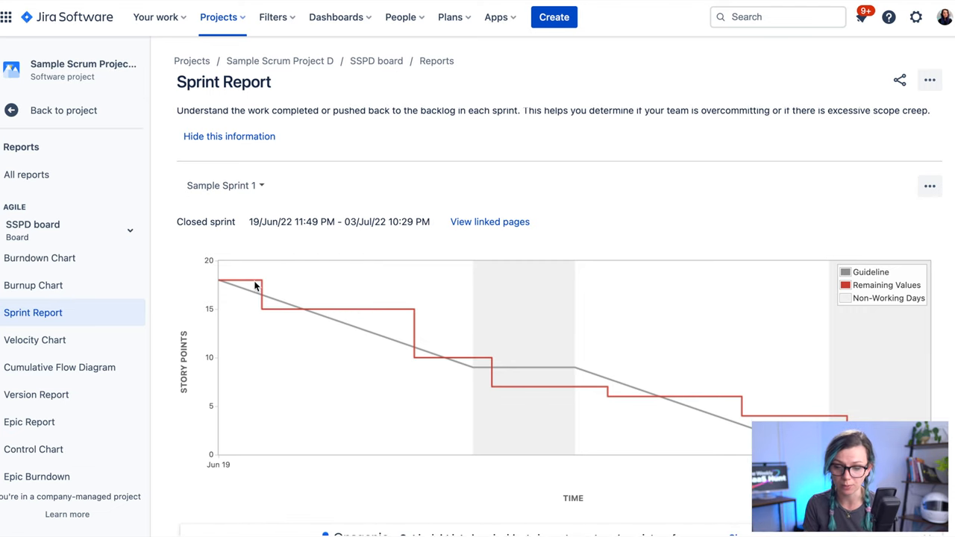
scroll("down", 3)
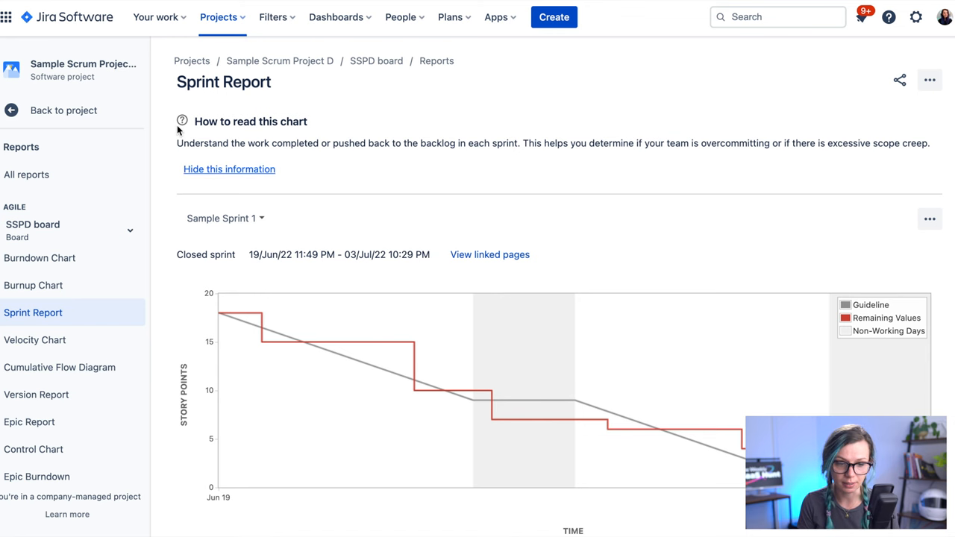
Add an empty Sample Sprint 3 (19/Jul/22–02/Aug/22) to Sample Scrum Project D's backlog.
left_click(49, 186)
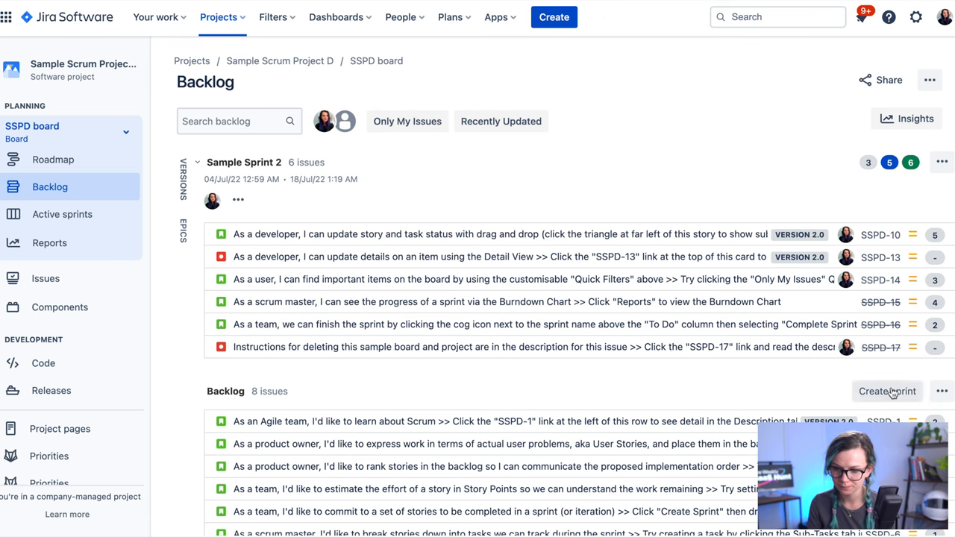
left_click(887, 391)
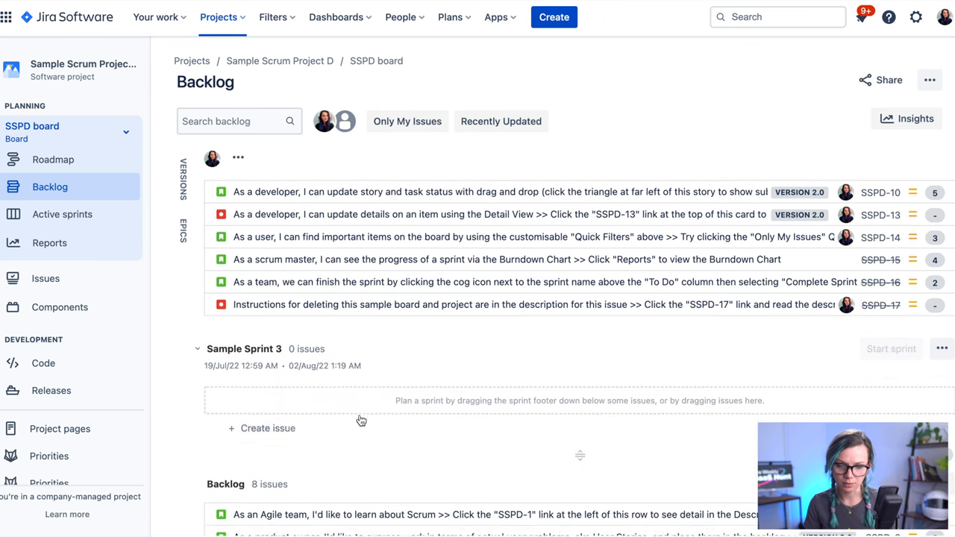
scroll("down", 3)
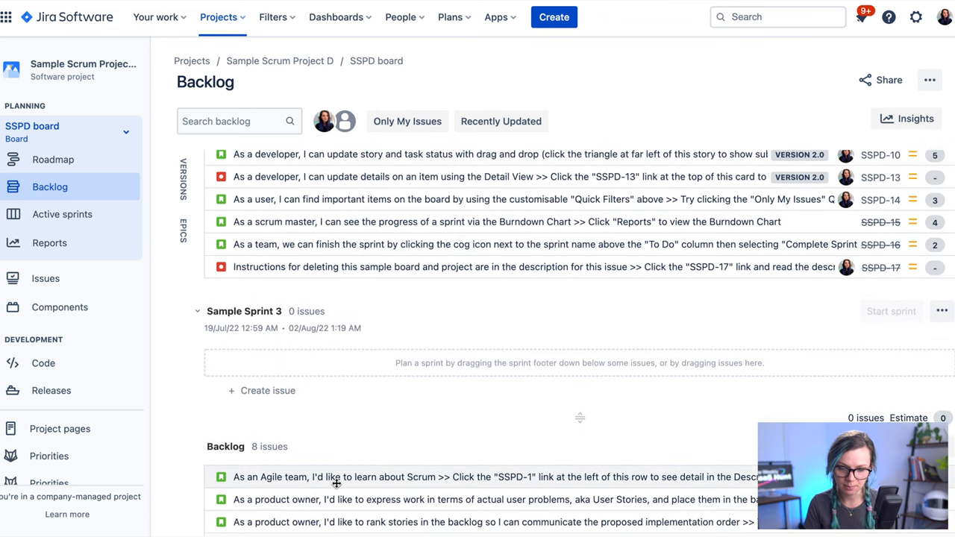